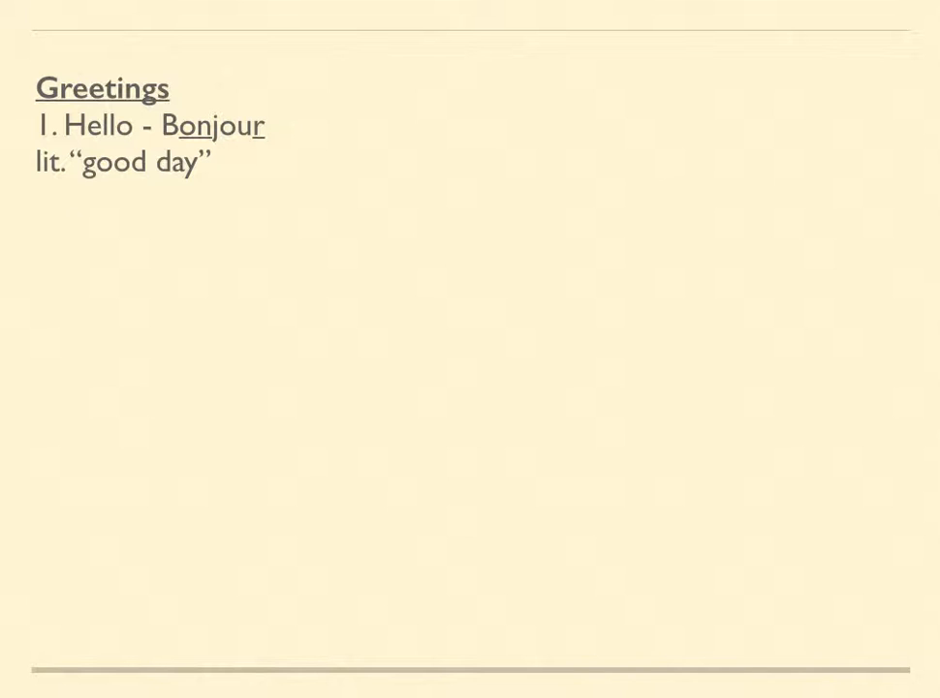
{"action": "type", "text": "2. Hi -"}
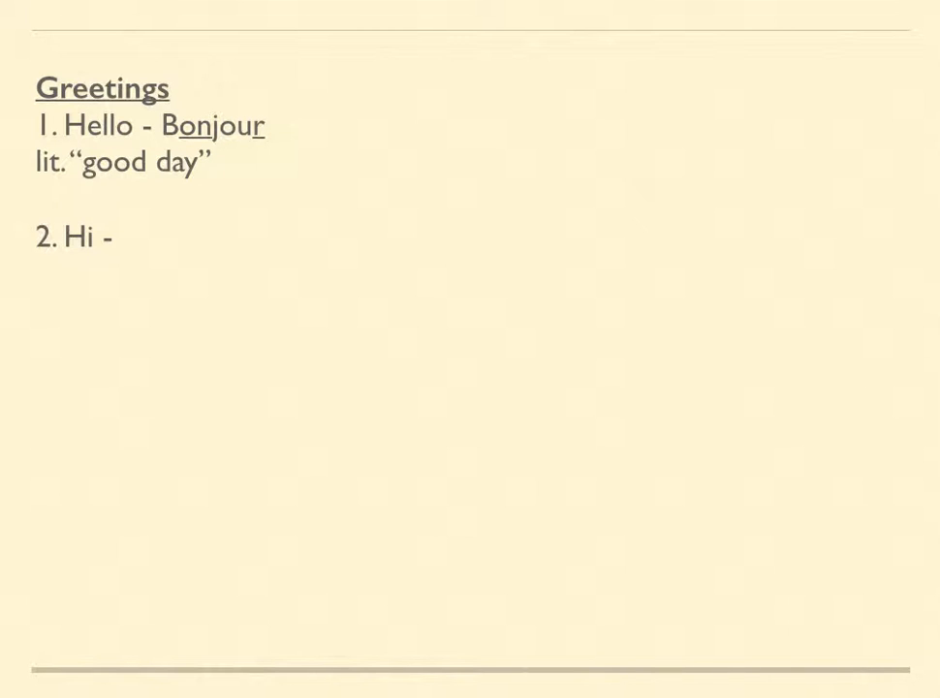
{"action": "type", "text": "Salut"}
{"action": "type", "text": "informal"}
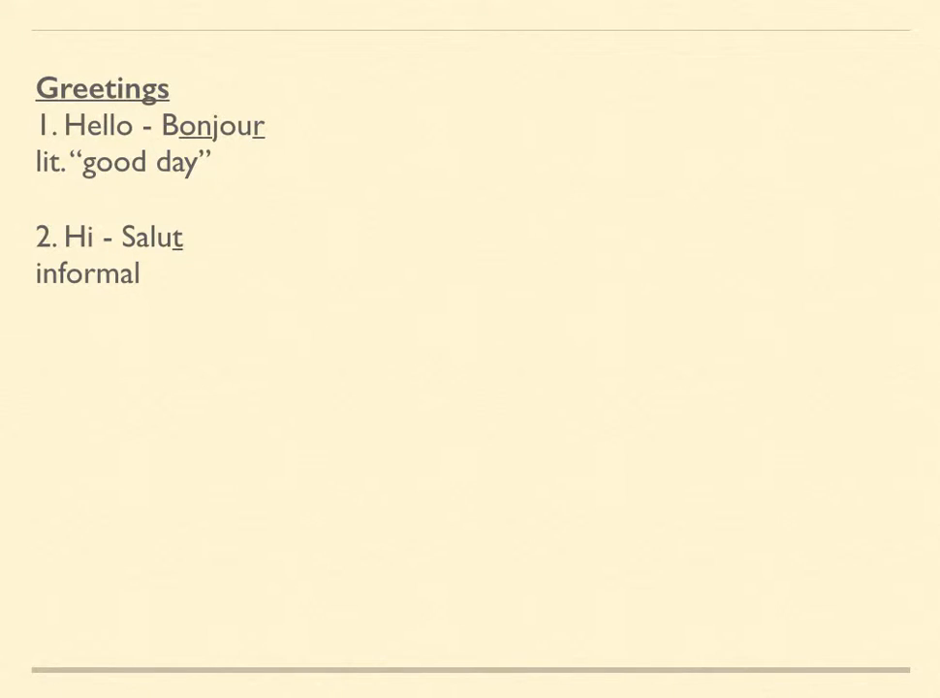
{"action": "type", "text": "3. Good evening -"}
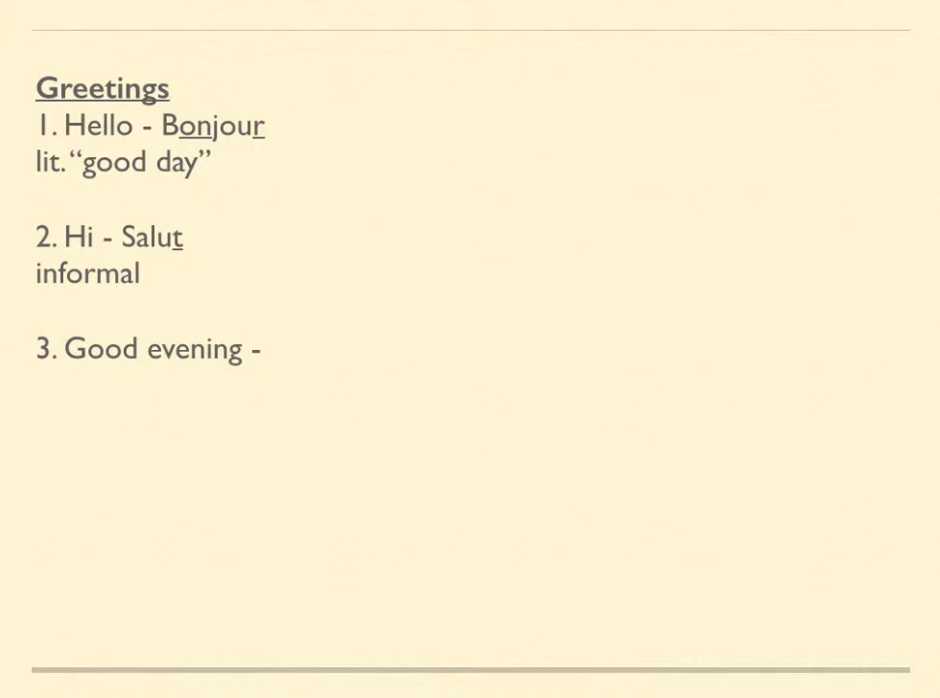
{"action": "type", "text": "Bonsoir"}
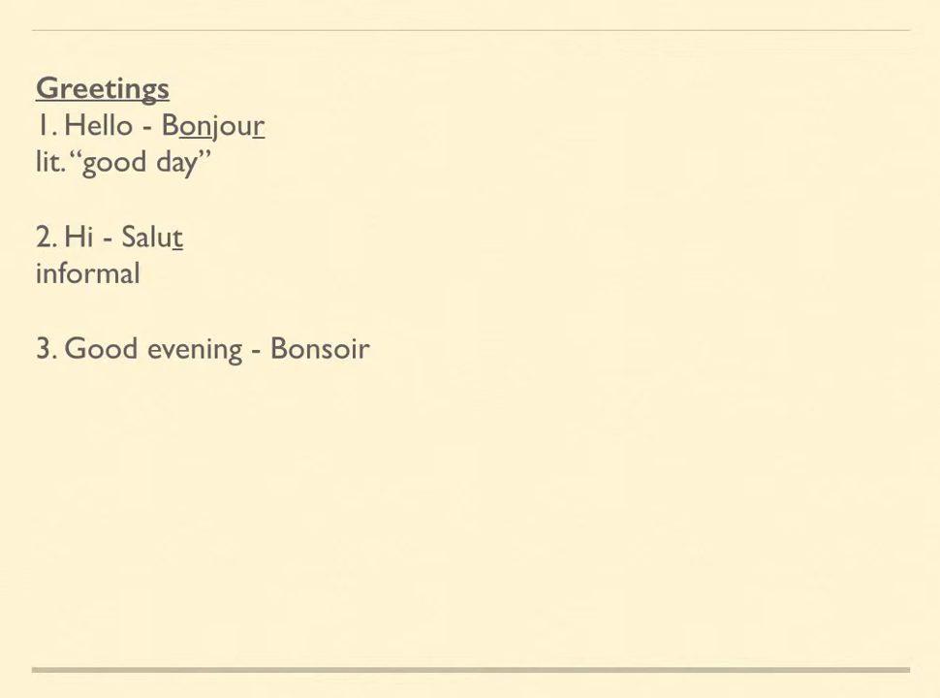